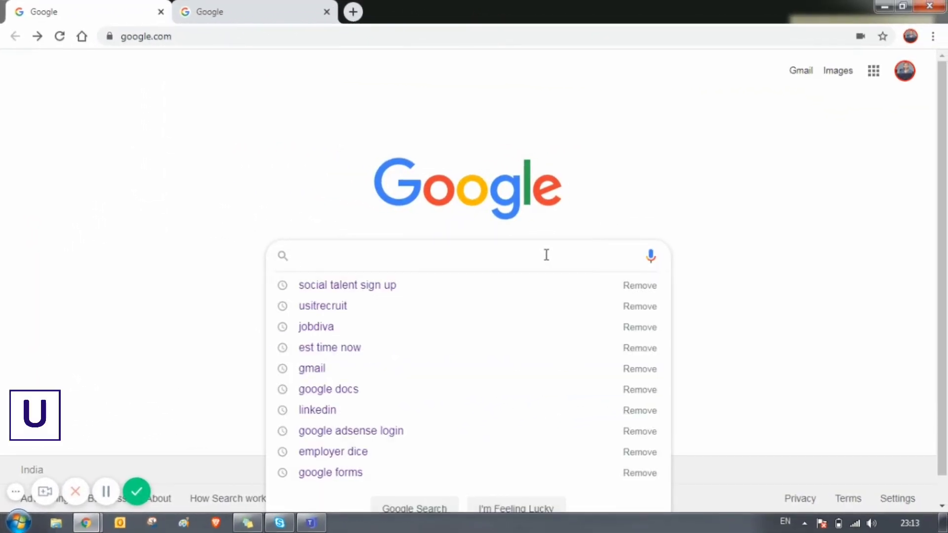
- Run a Google search for 'social talent sign up'
type("social talent")
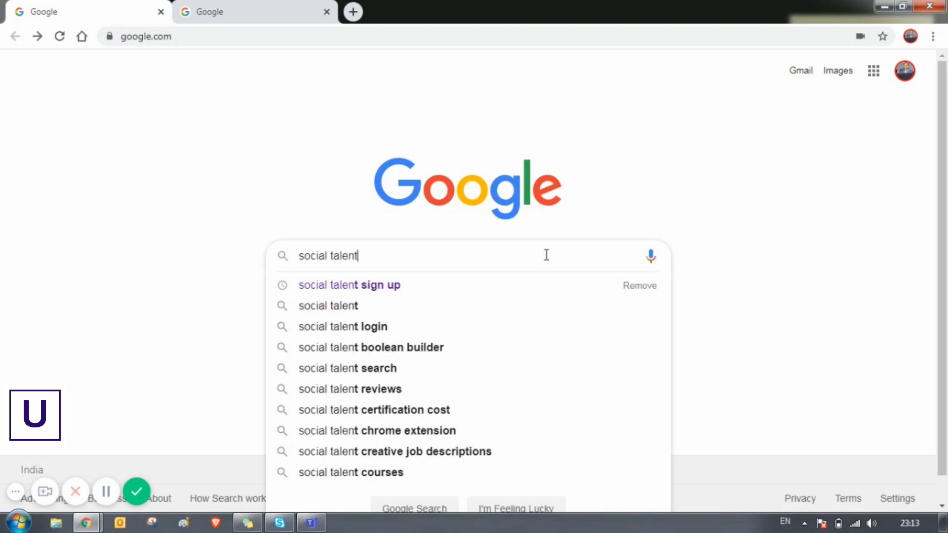
type("signup")
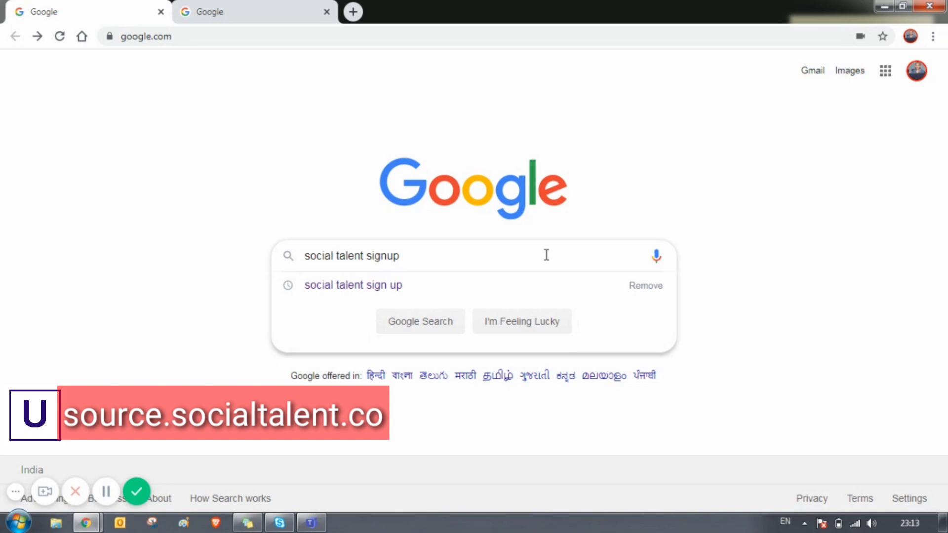
left_click(352, 284)
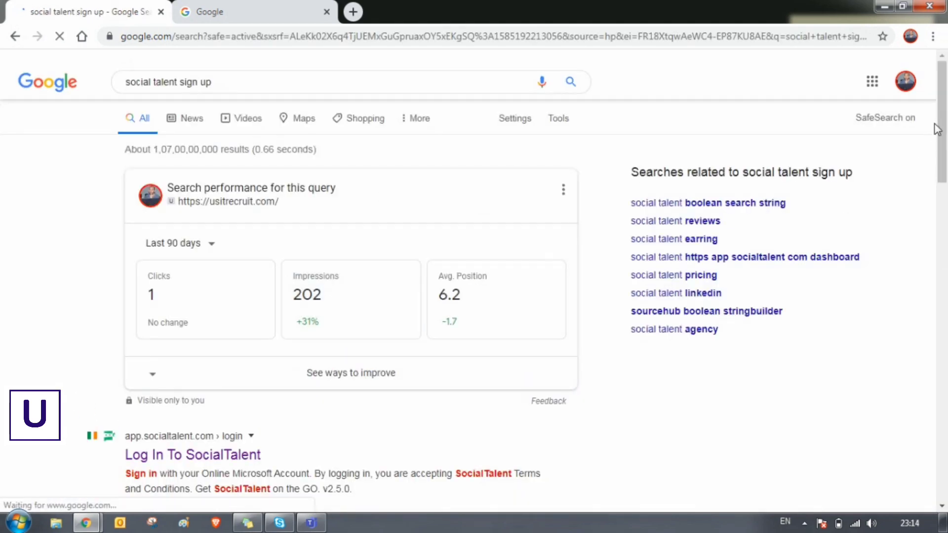
- Open the 'SourceHub - SocialTalent' result to reach the Boolean string builder
scroll("down", 3)
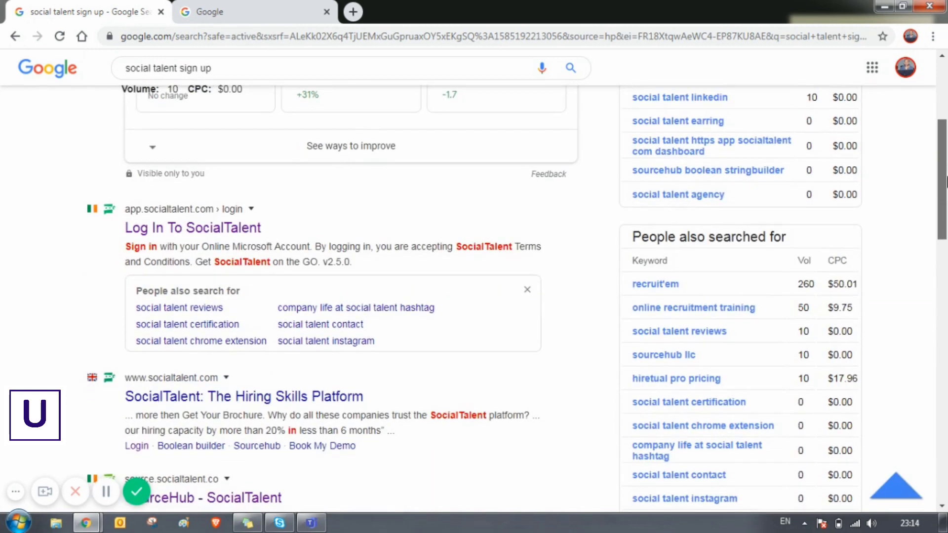
scroll("down", 3)
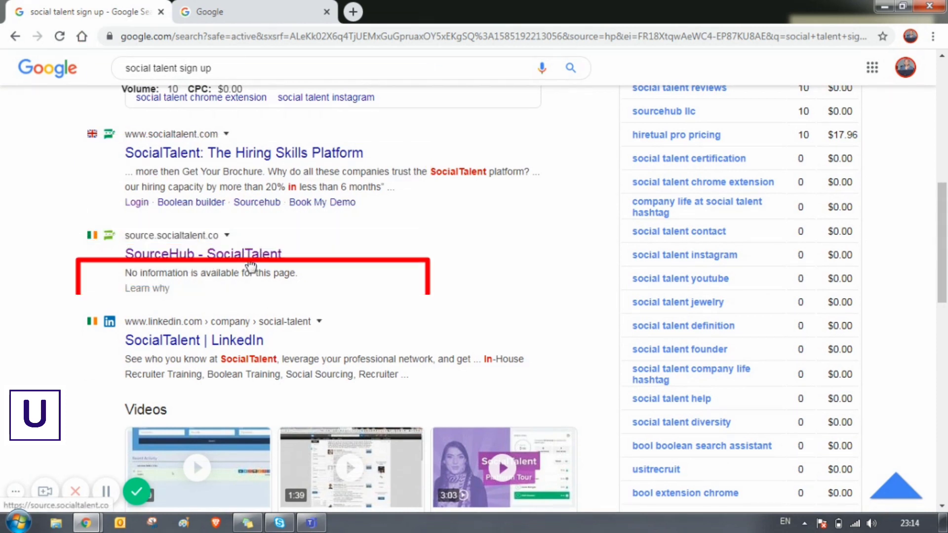
left_click(202, 253)
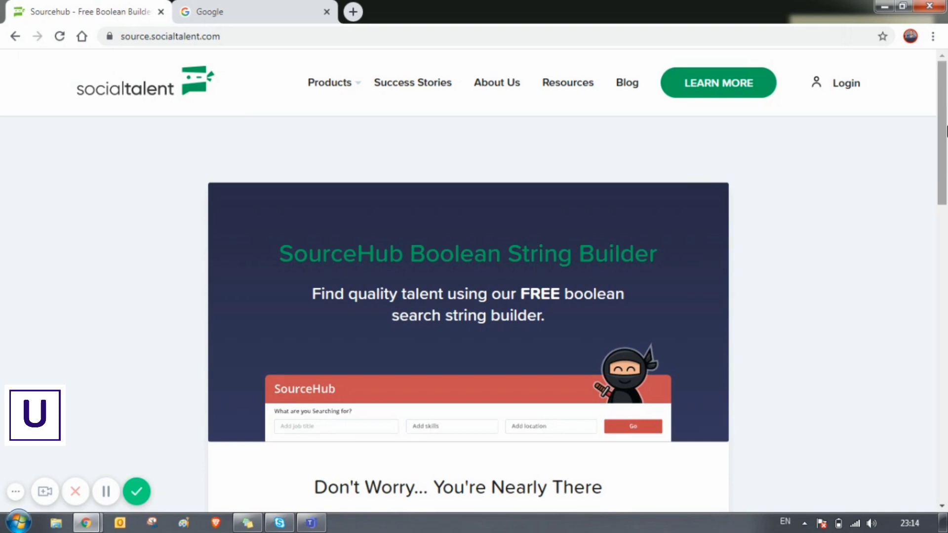
scroll("down", 3)
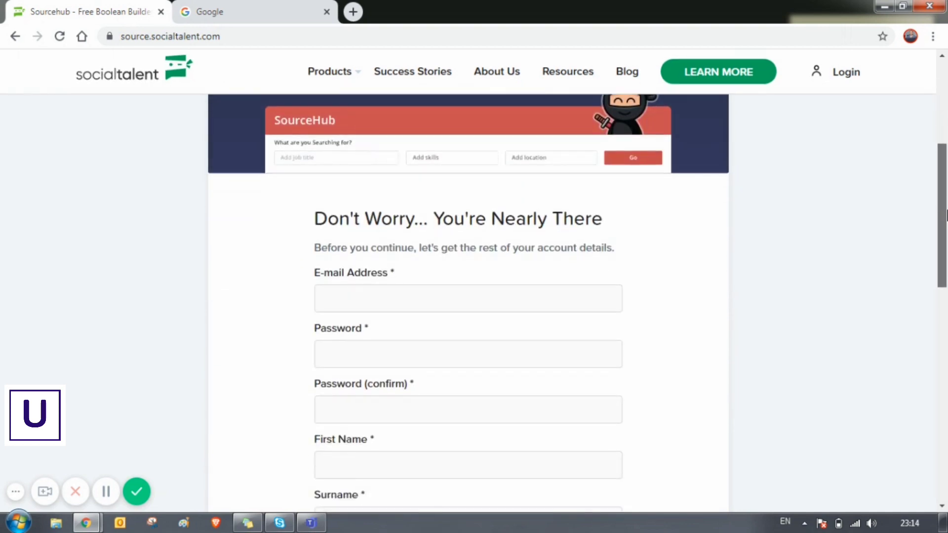
scroll("down", 3)
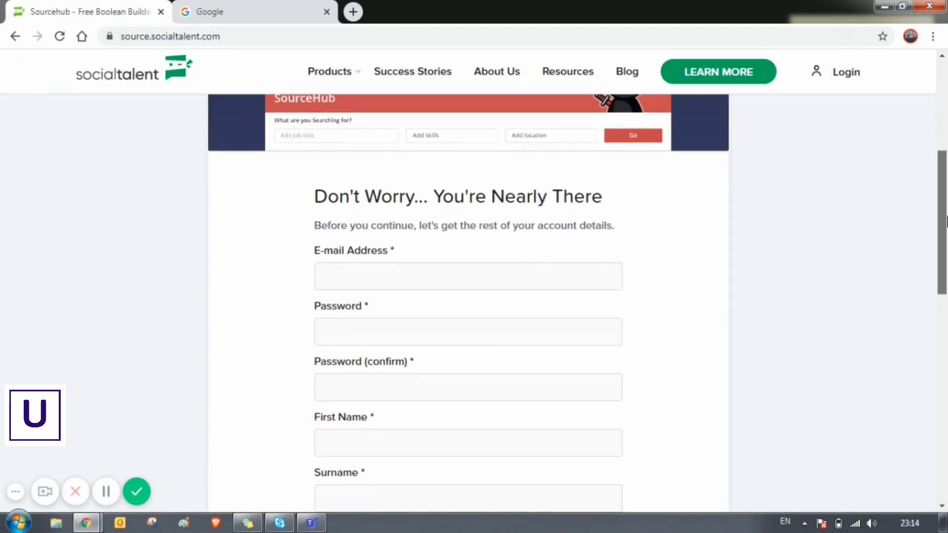
scroll("down", 3)
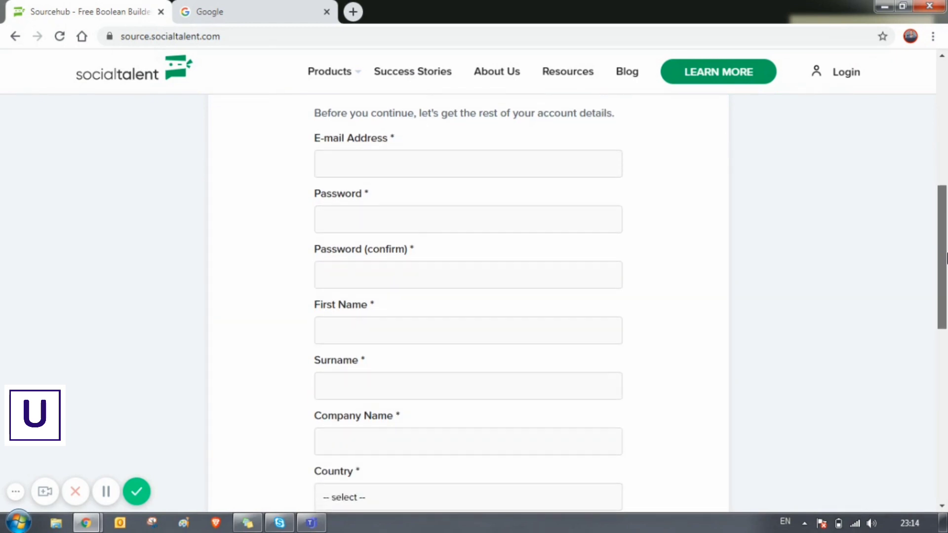
scroll("down", 3)
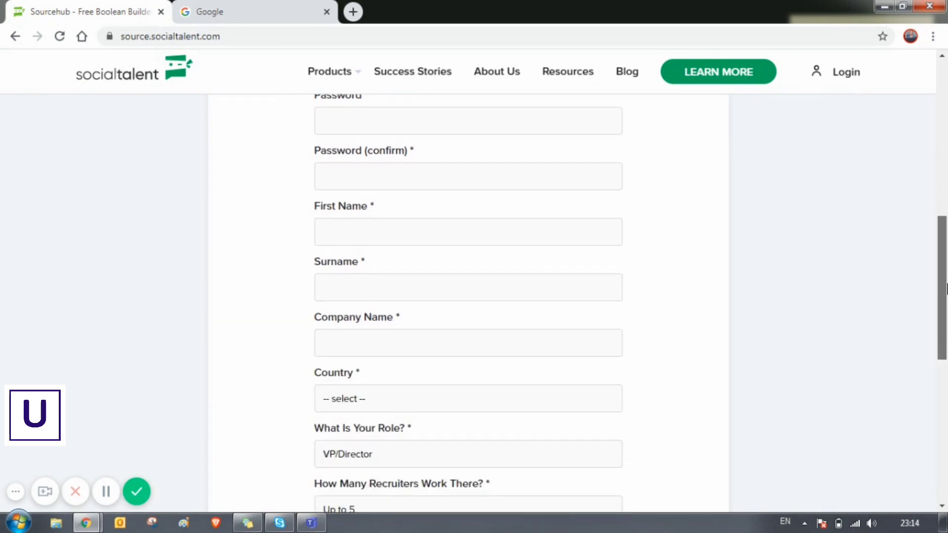
scroll("down", 3)
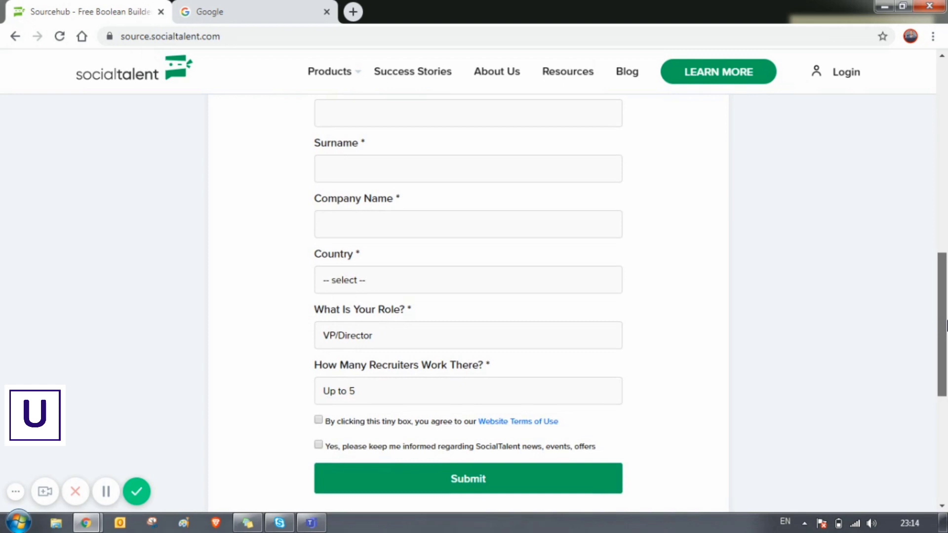
scroll("down", 3)
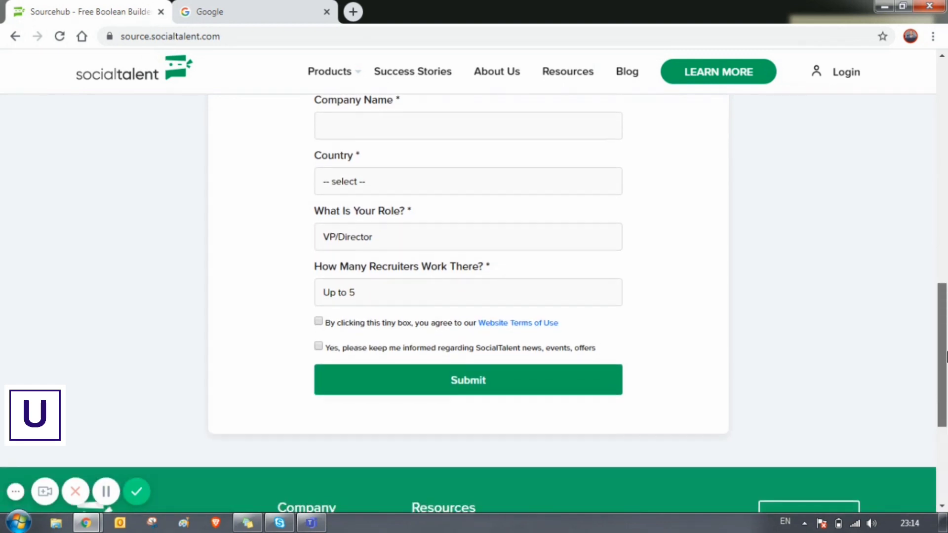
scroll("down", 3)
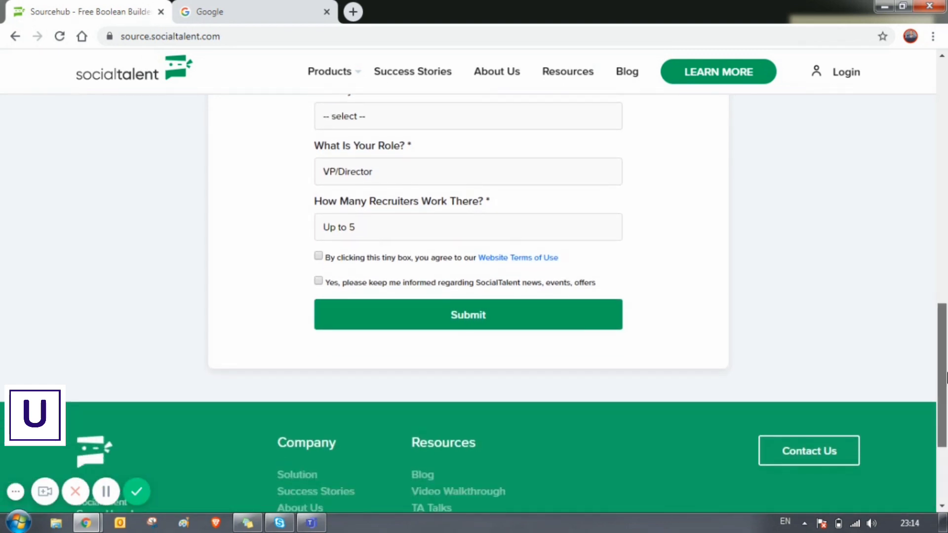
scroll("up", 3)
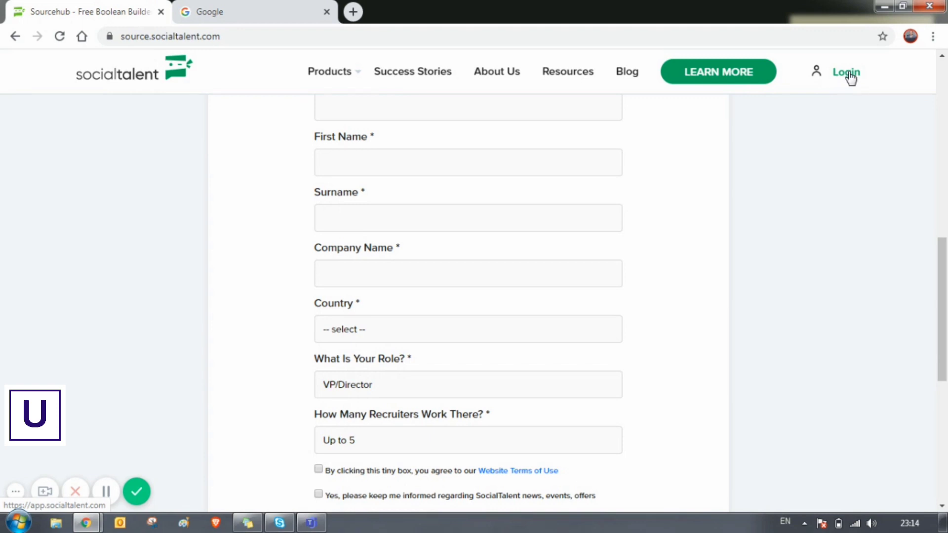
- Log in to SocialTalent with email and password, landing on the SourceHub search page
left_click(845, 72)
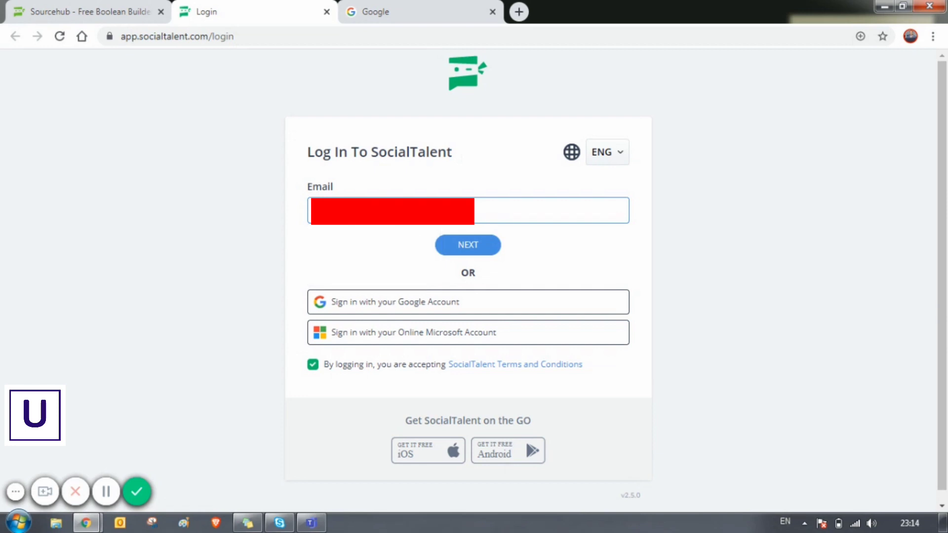
left_click(467, 244)
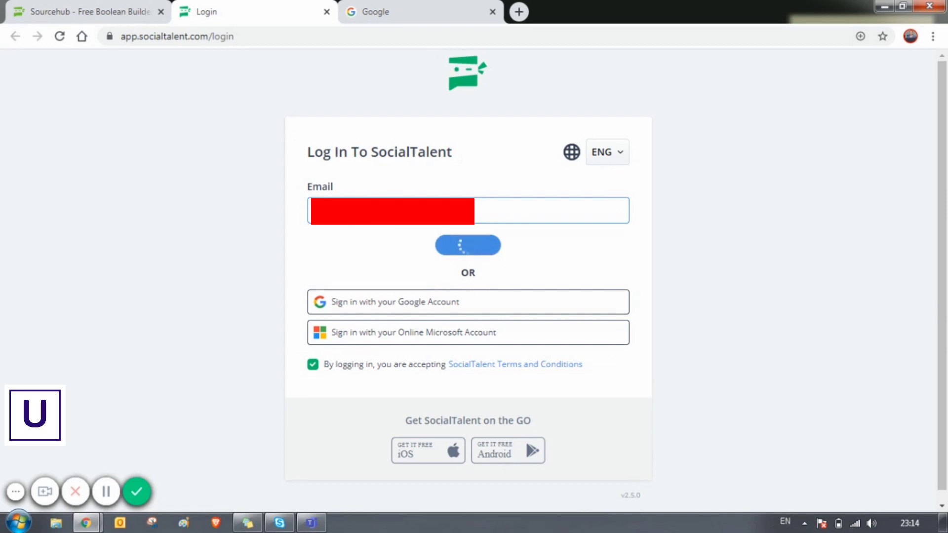
left_click(467, 245)
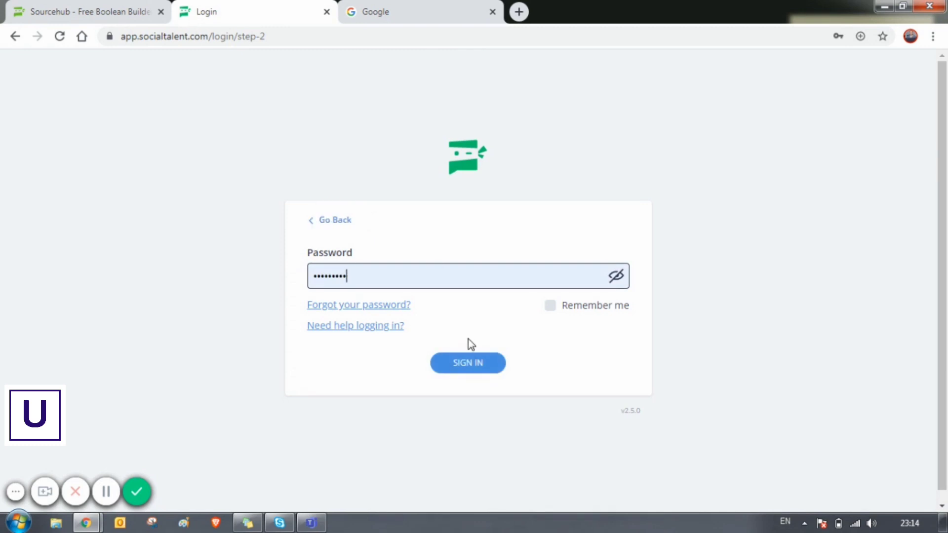
left_click(467, 363)
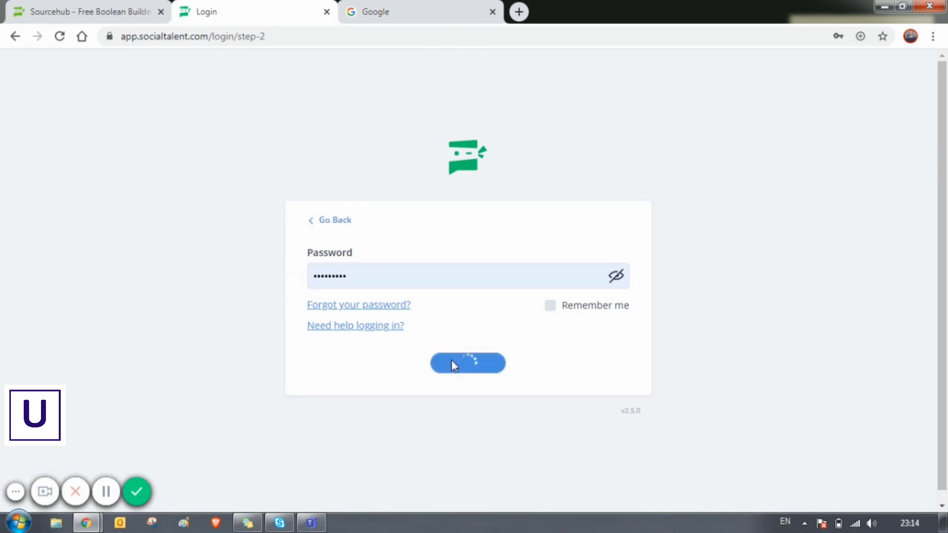
left_click(467, 362)
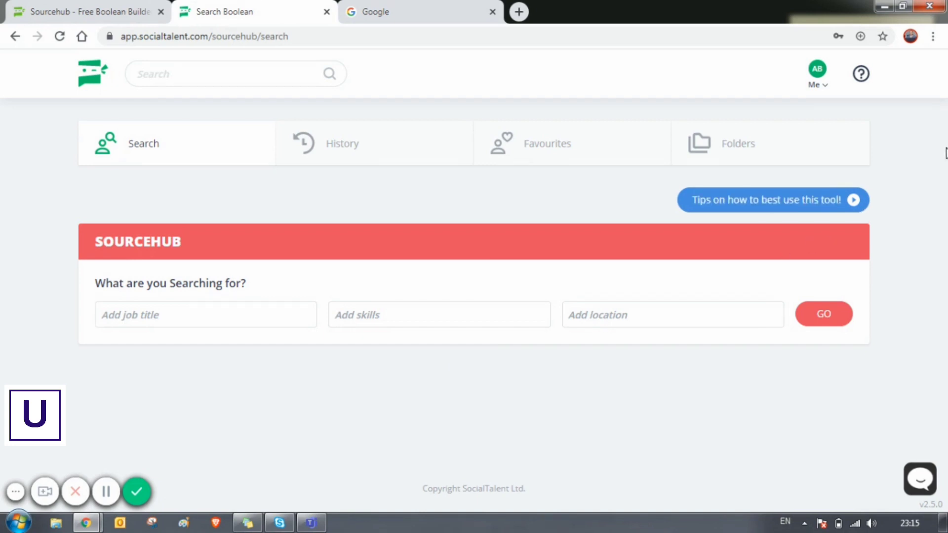
mouse_move(112, 143)
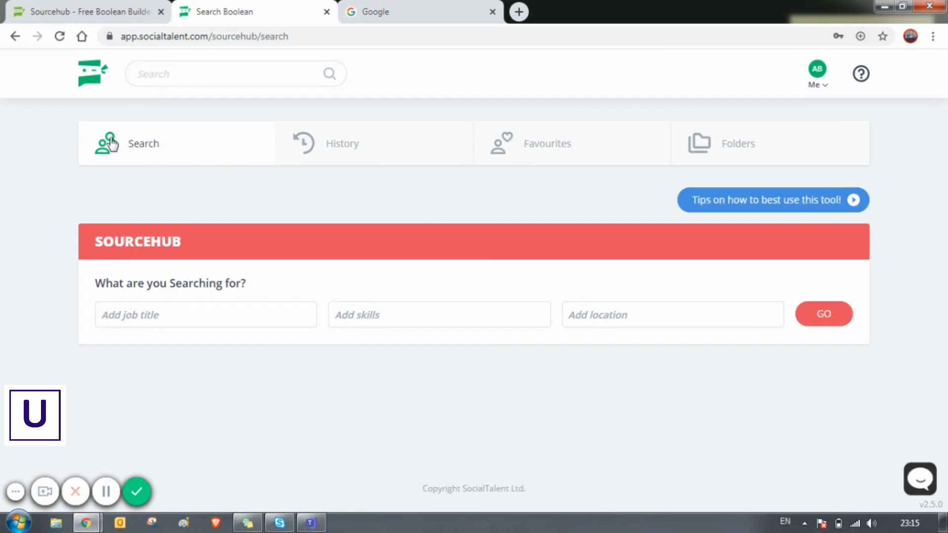
mouse_move(69, 227)
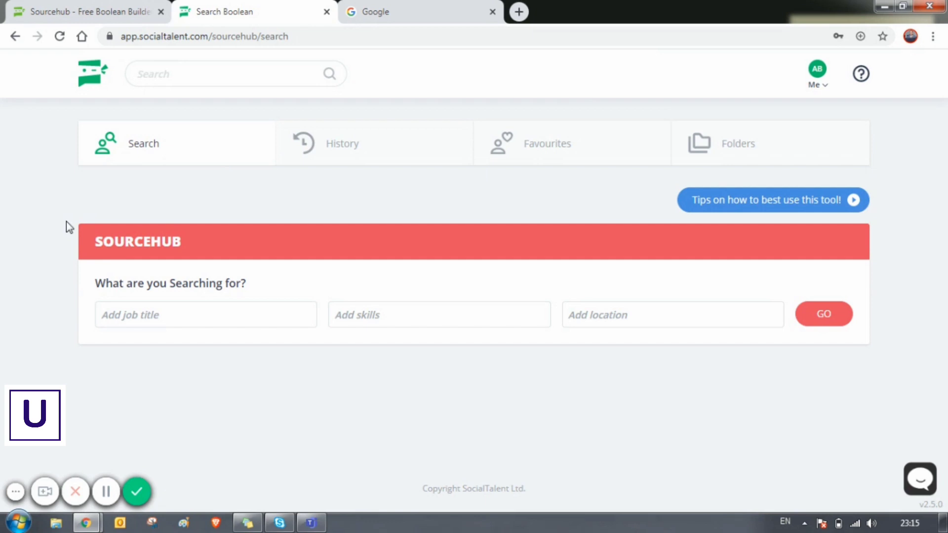
mouse_move(431, 161)
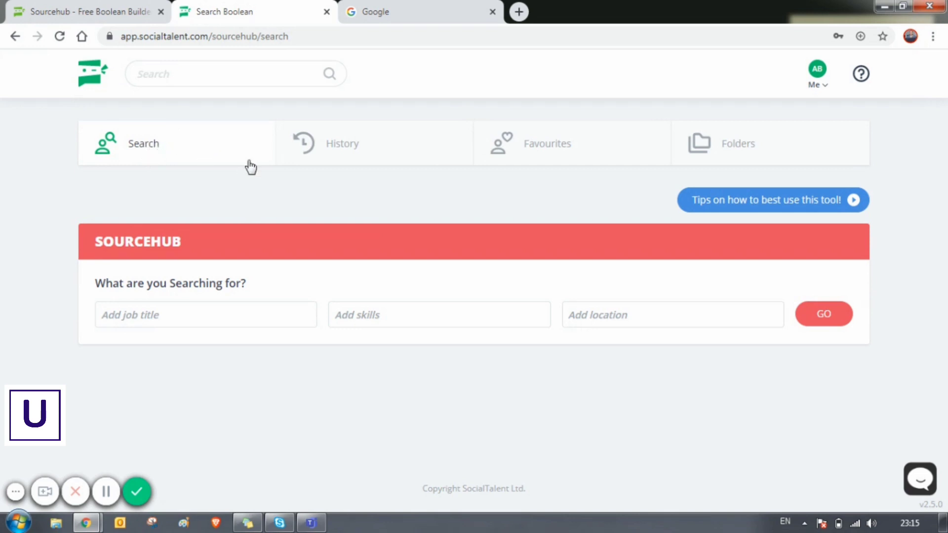
mouse_move(179, 254)
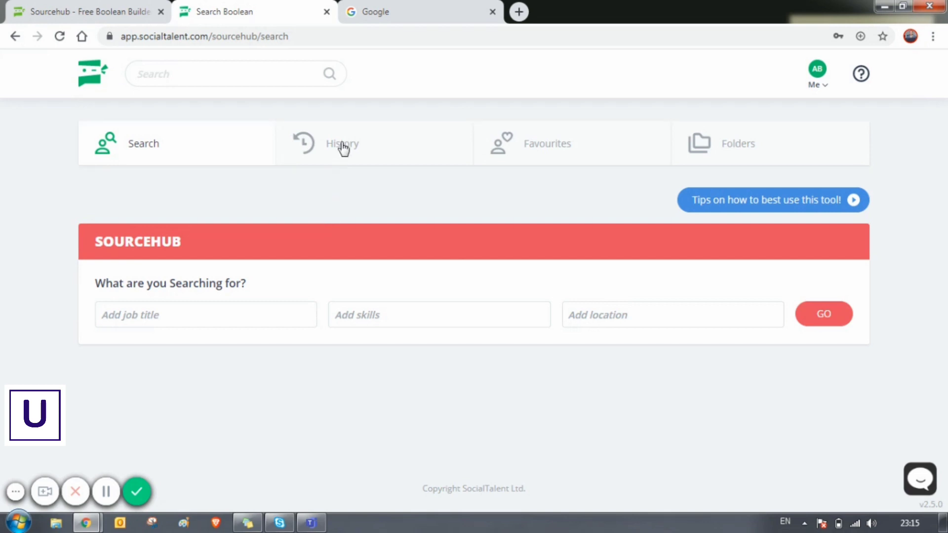
- Show the History list of recent SourceHub searches
left_click(342, 143)
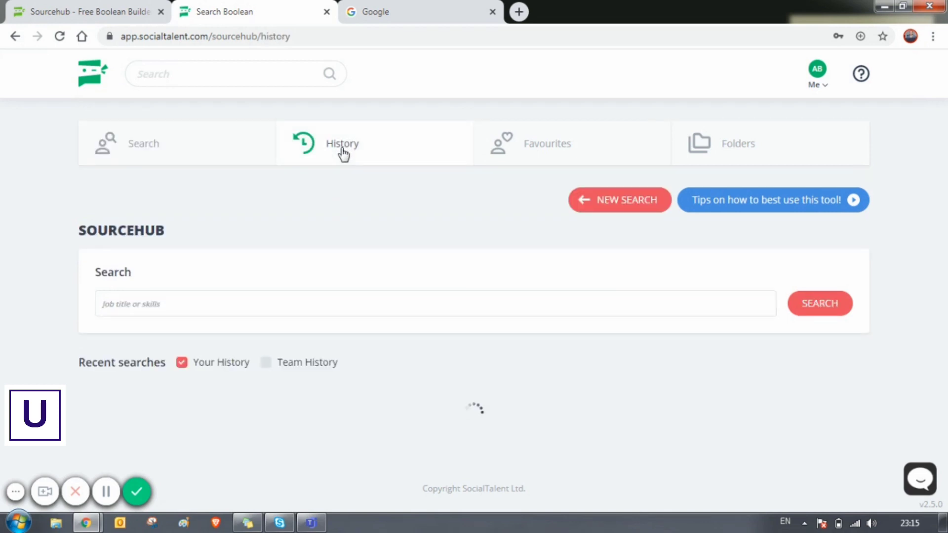
- Browse the recent searches and favourite the Full Stack Developer search
left_click(342, 143)
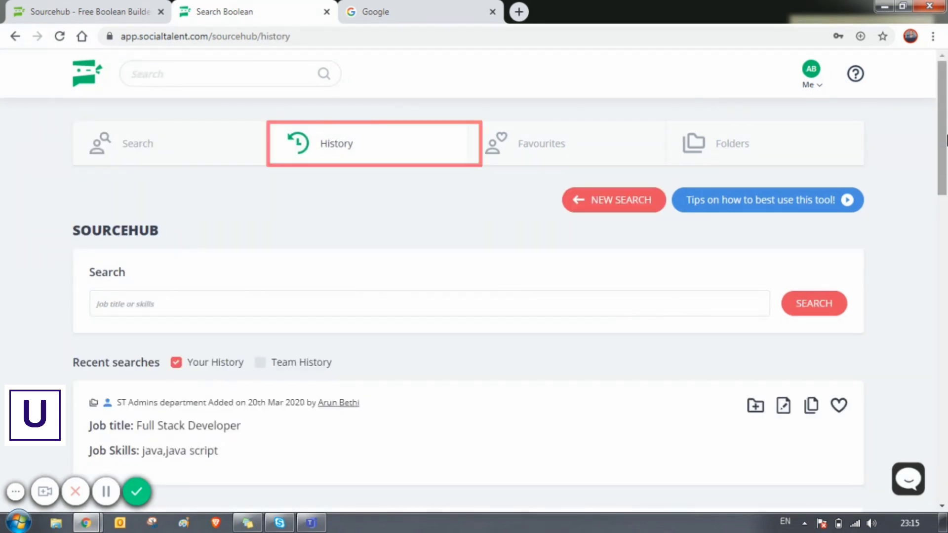
scroll("down", 3)
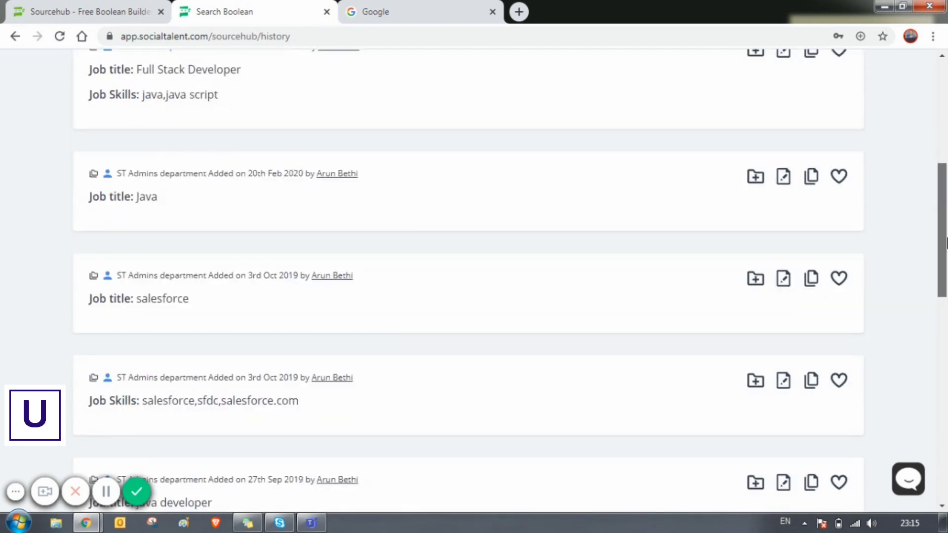
scroll("down", 3)
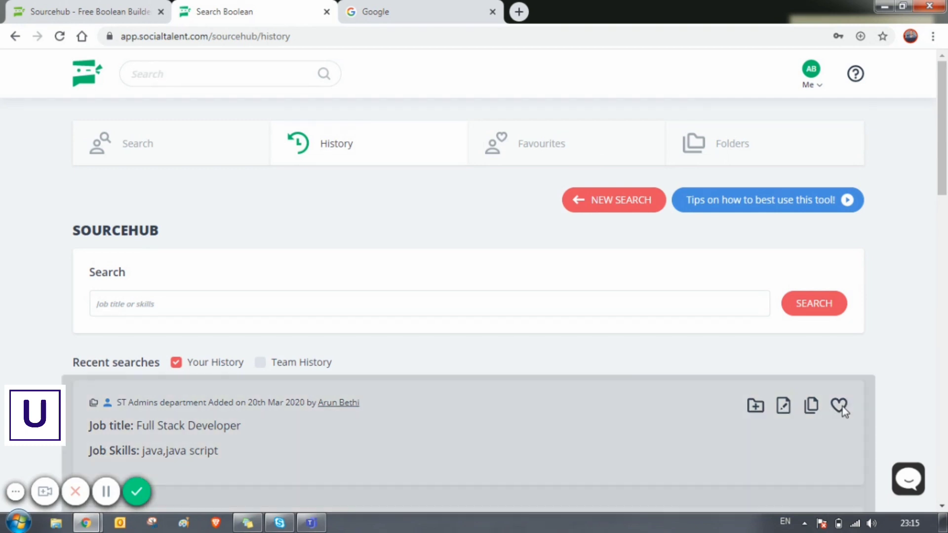
left_click(839, 406)
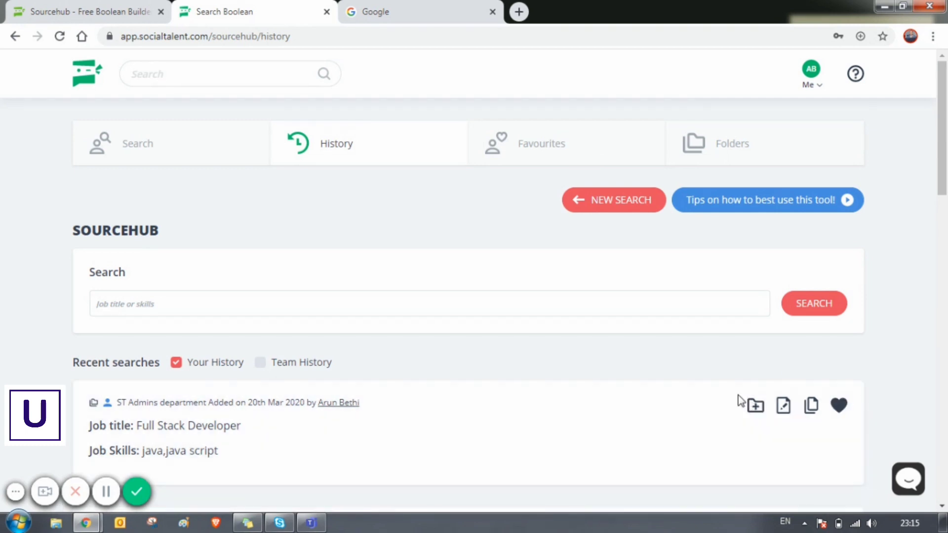
- Review the Favourites and Folders lists, then return to a blank new search
left_click(547, 143)
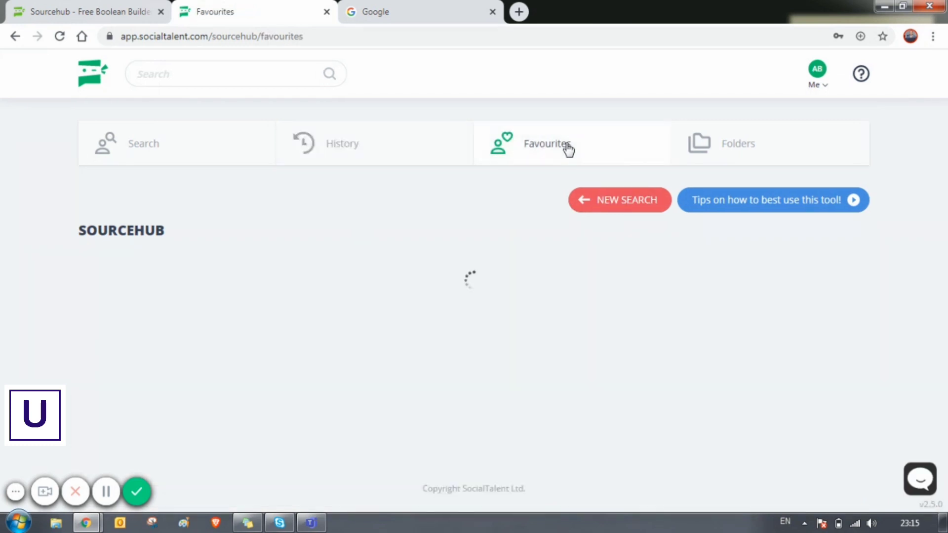
left_click(547, 143)
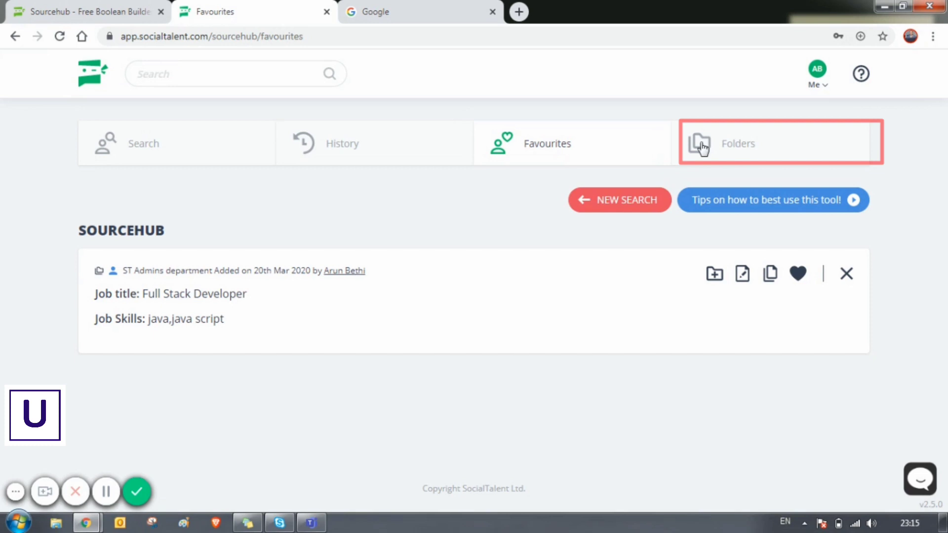
left_click(738, 143)
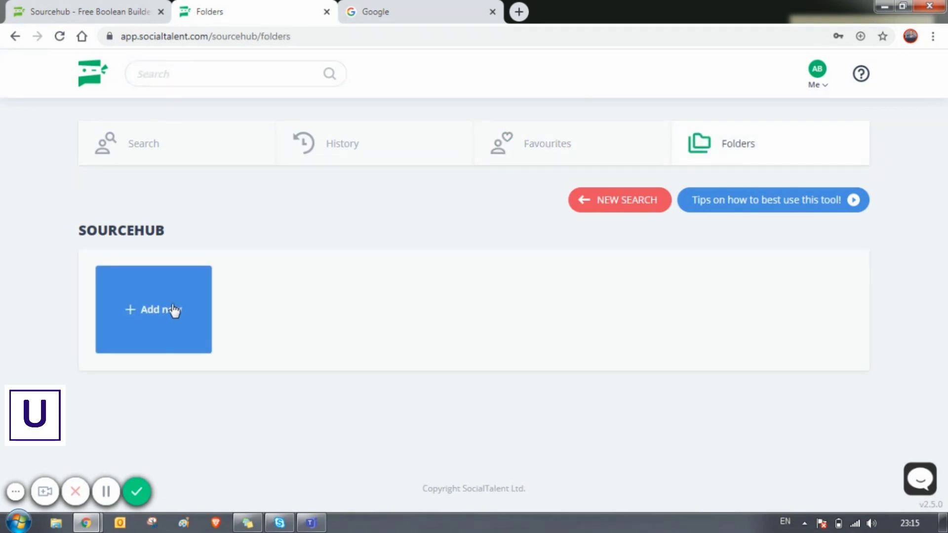
mouse_move(193, 208)
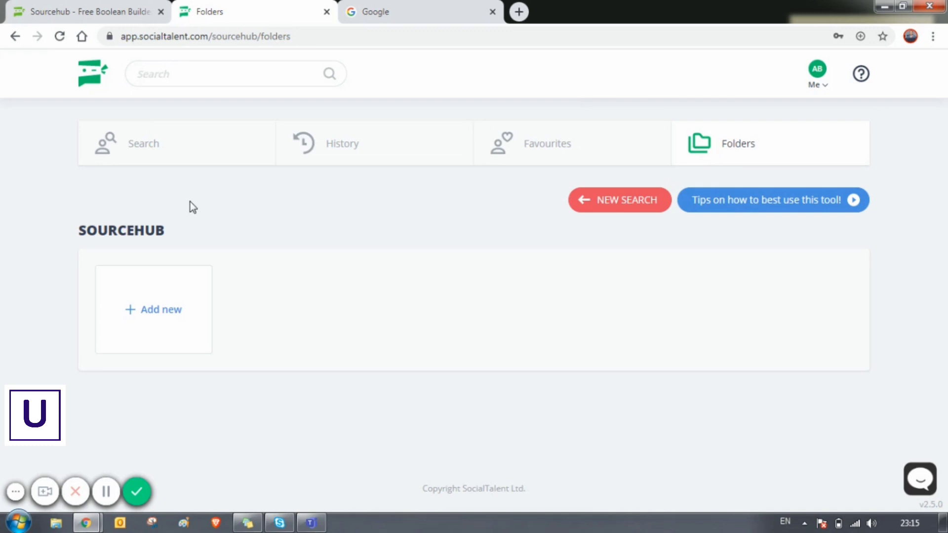
left_click(143, 143)
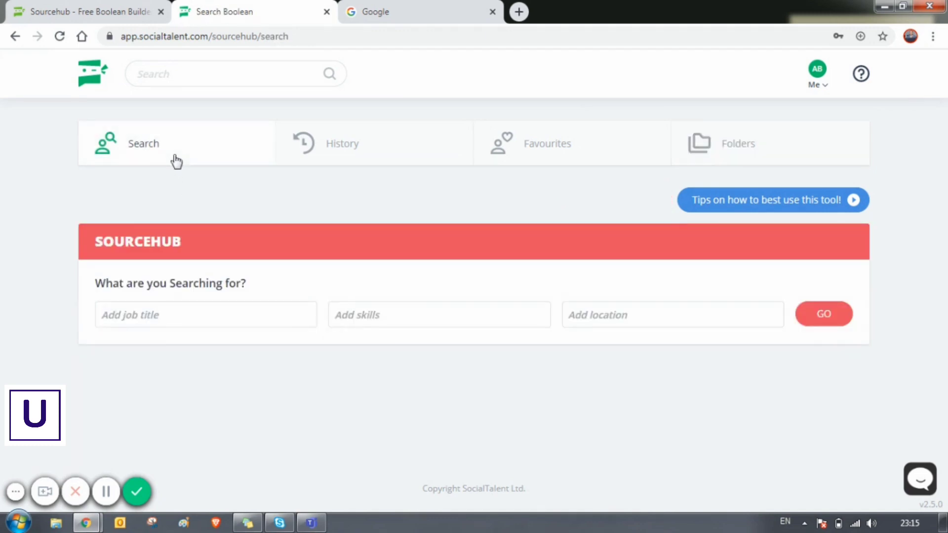
- Enter 'Java Developer' as the job title
left_click(205, 314)
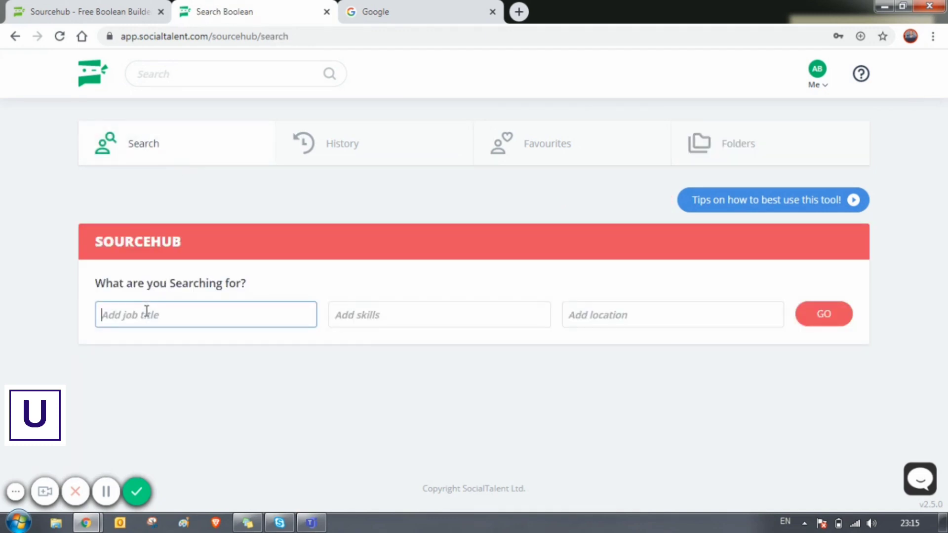
type("Java D")
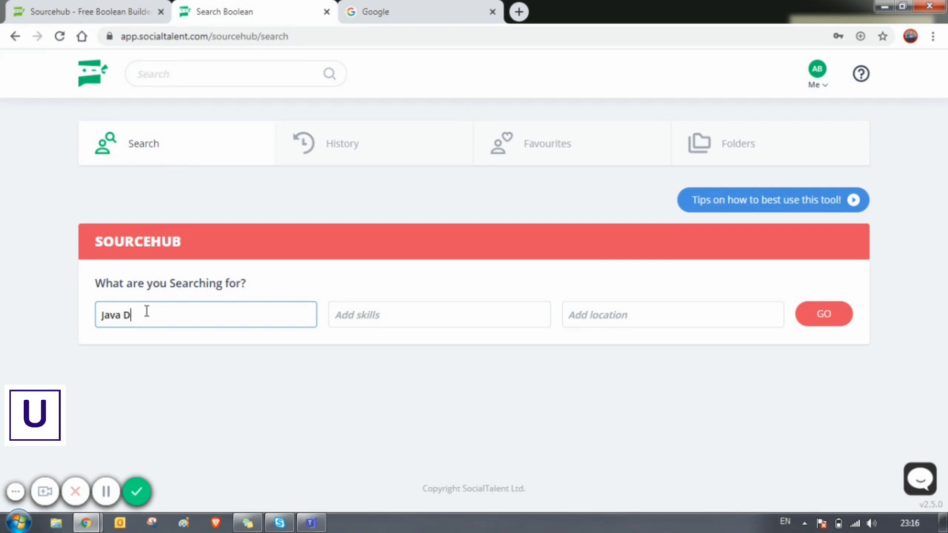
type("eveloper")
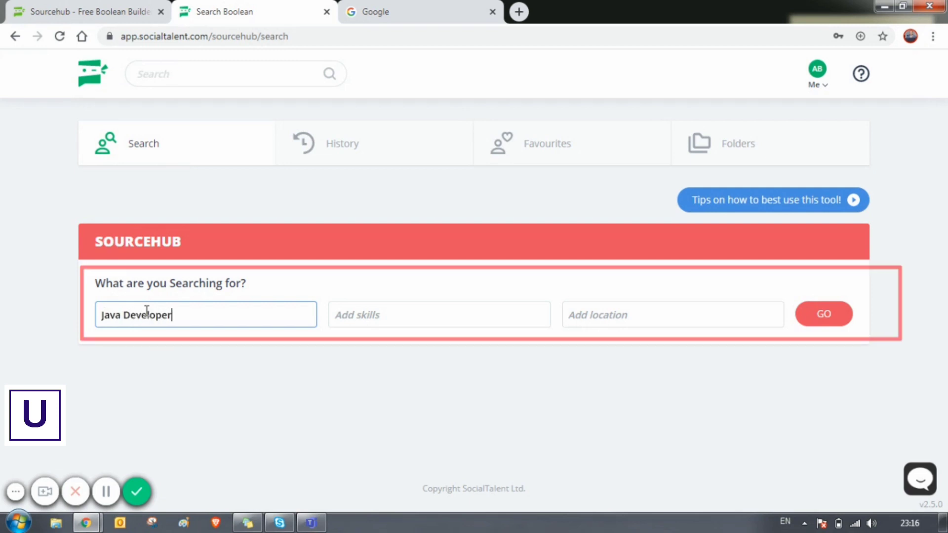
- Add the skills Java, J2EE, Spring and Hibernate
left_click(439, 314)
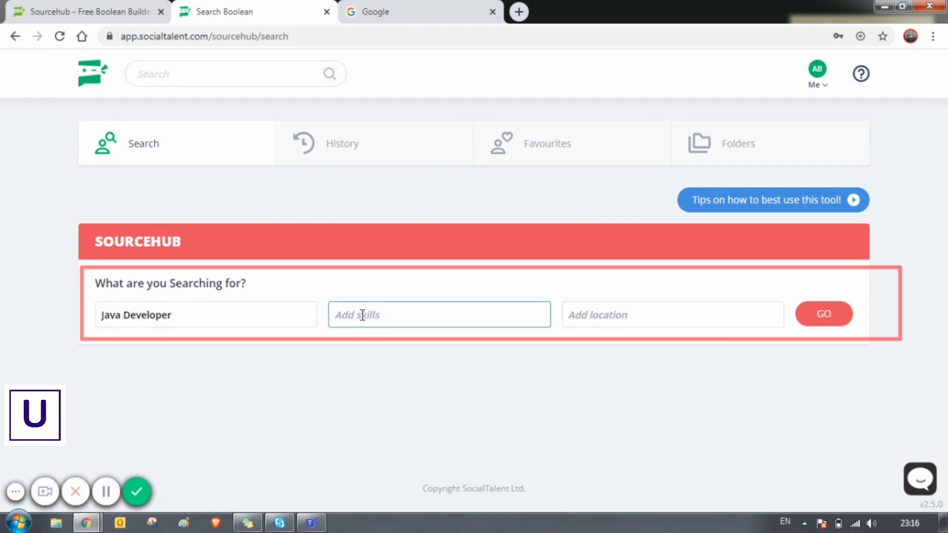
type("Java")
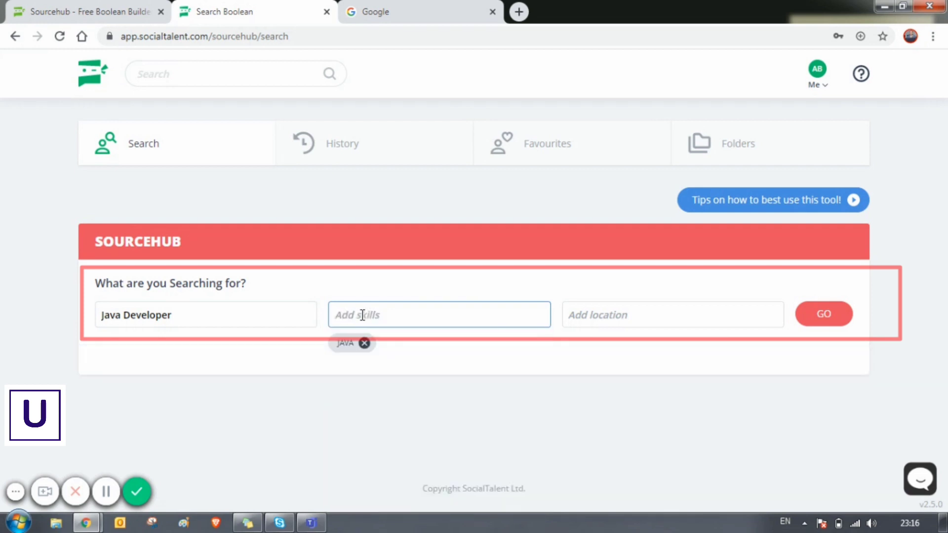
type("j2")
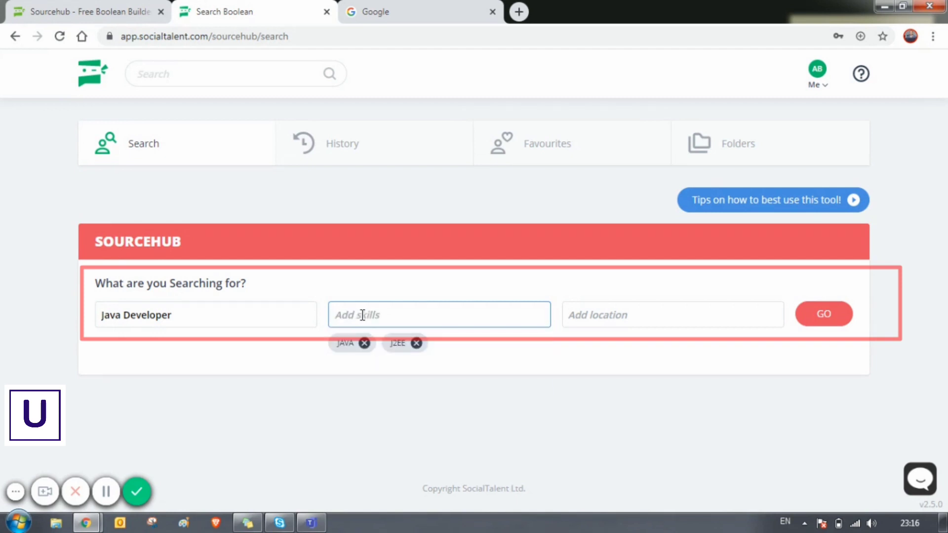
type("spring")
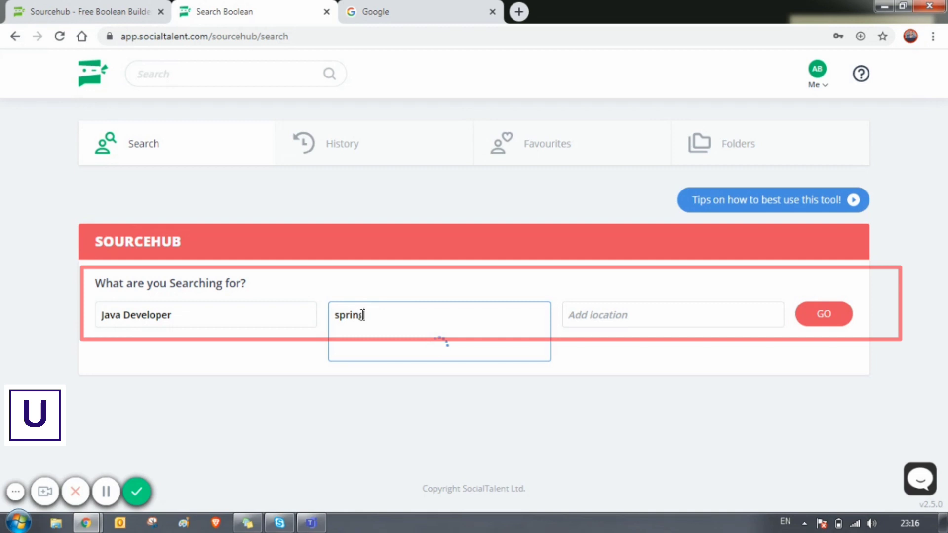
key("Enter")
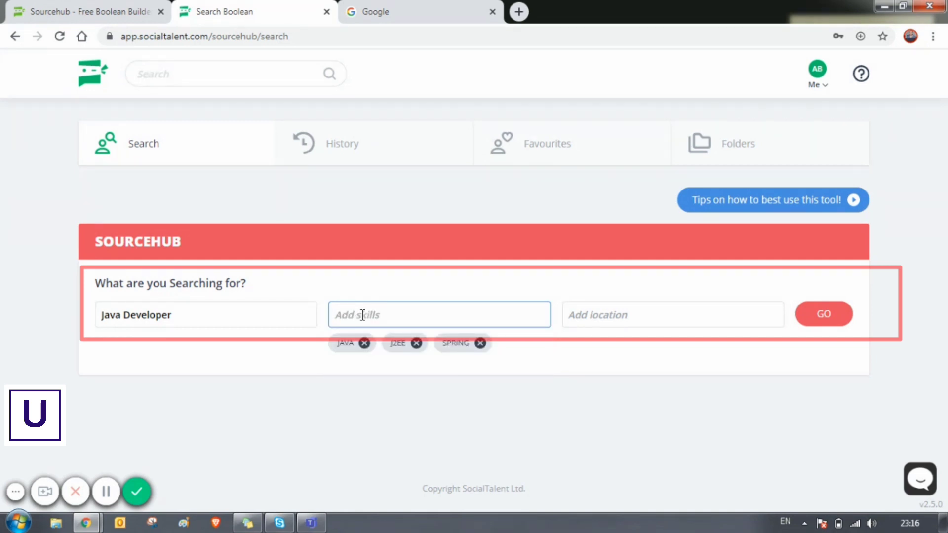
type("hibernate")
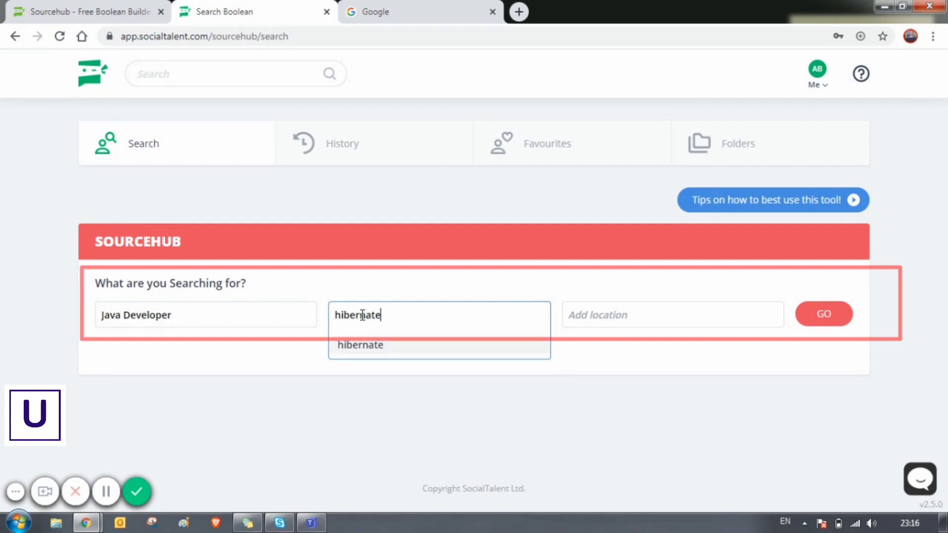
left_click(359, 345)
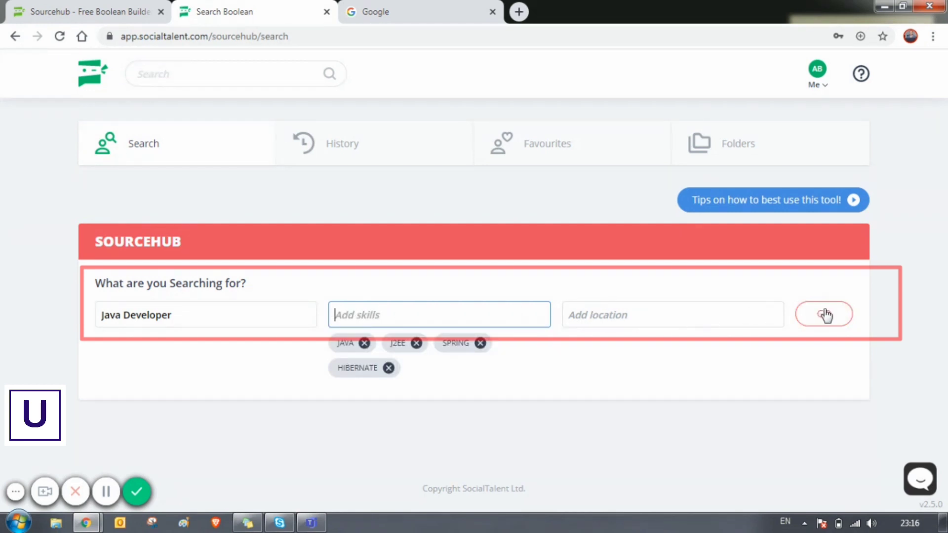
- Generate the advanced search via GO and review the Job Title and Skills synonym groups and Boolean string
left_click(824, 314)
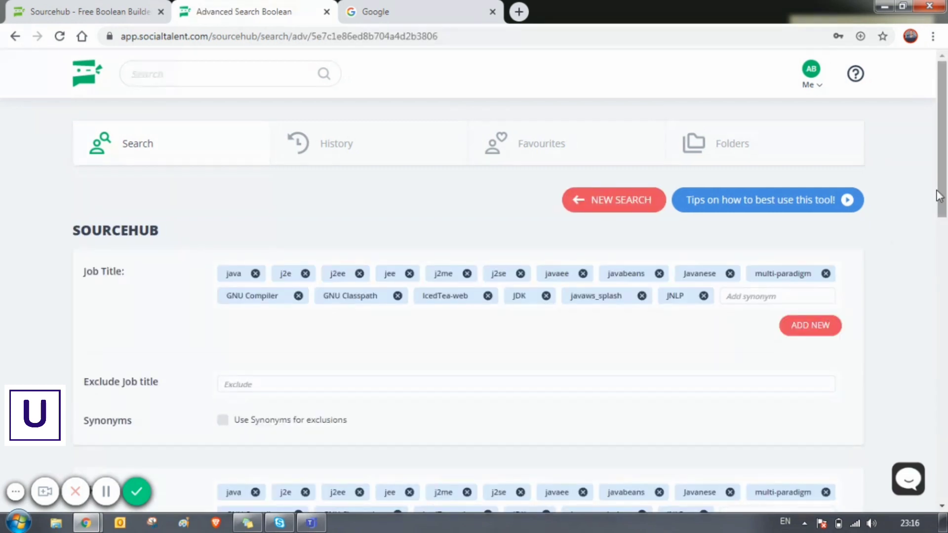
scroll("down", 3)
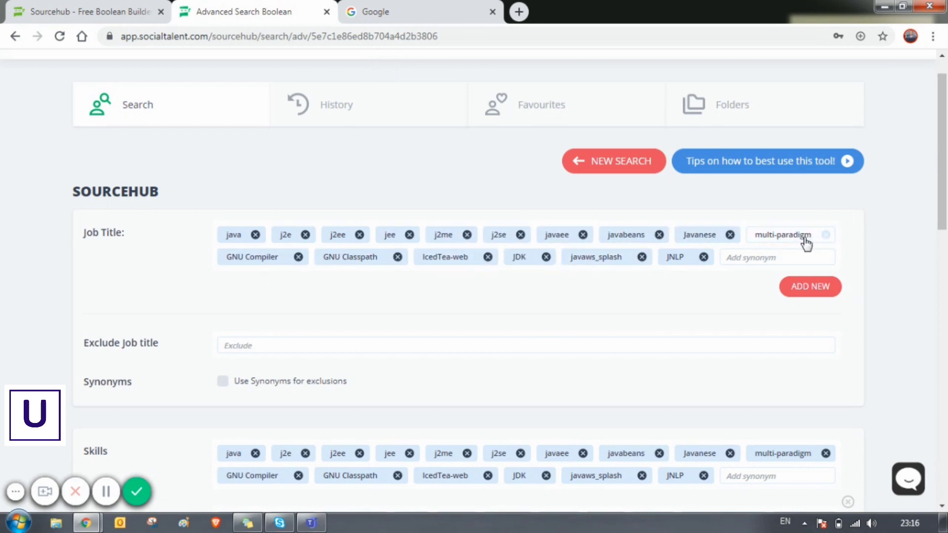
scroll("down", 3)
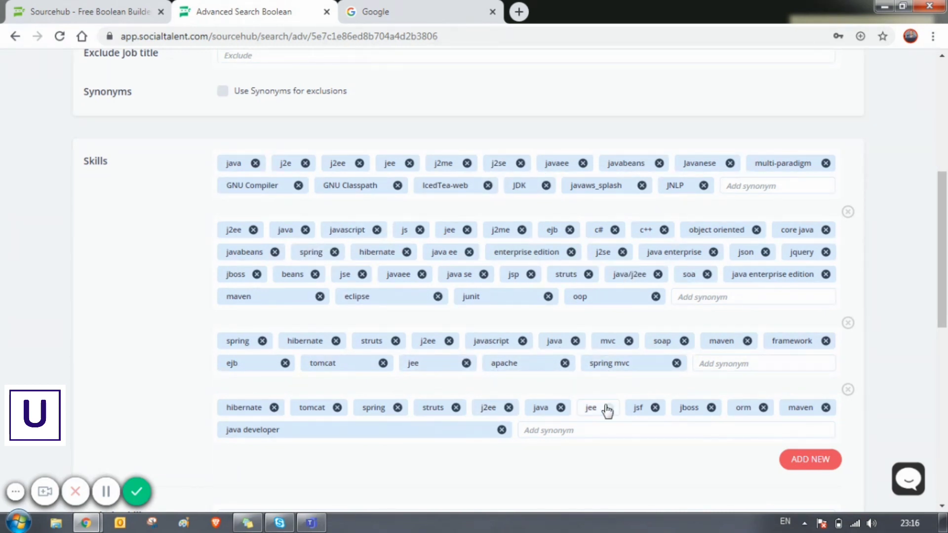
scroll("down", 3)
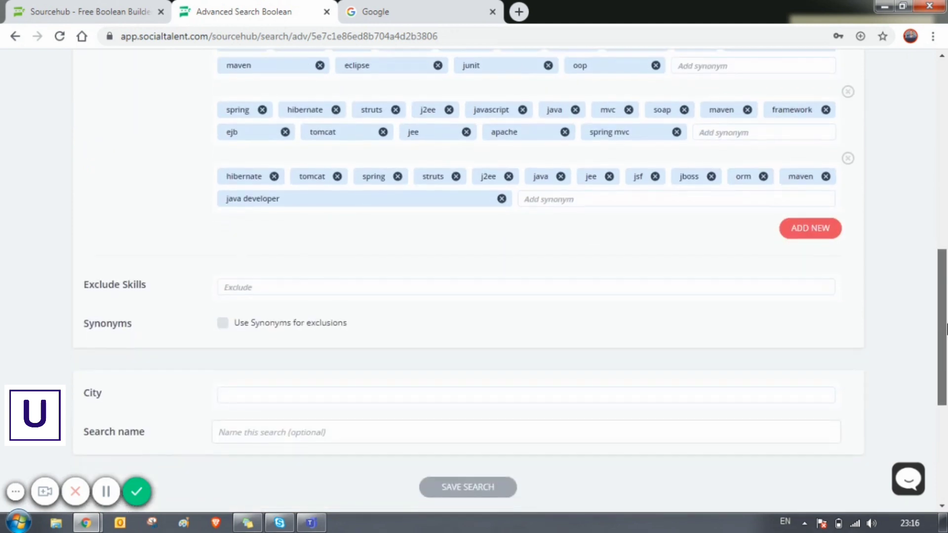
scroll("down", 3)
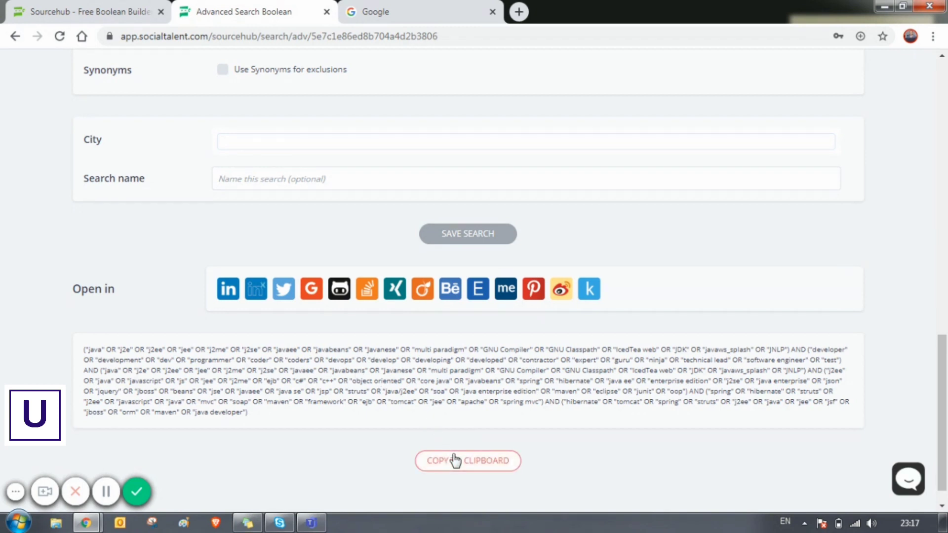
- Copy the Boolean string, try it as a LinkedIn search, then close the LinkedIn tab
left_click(467, 461)
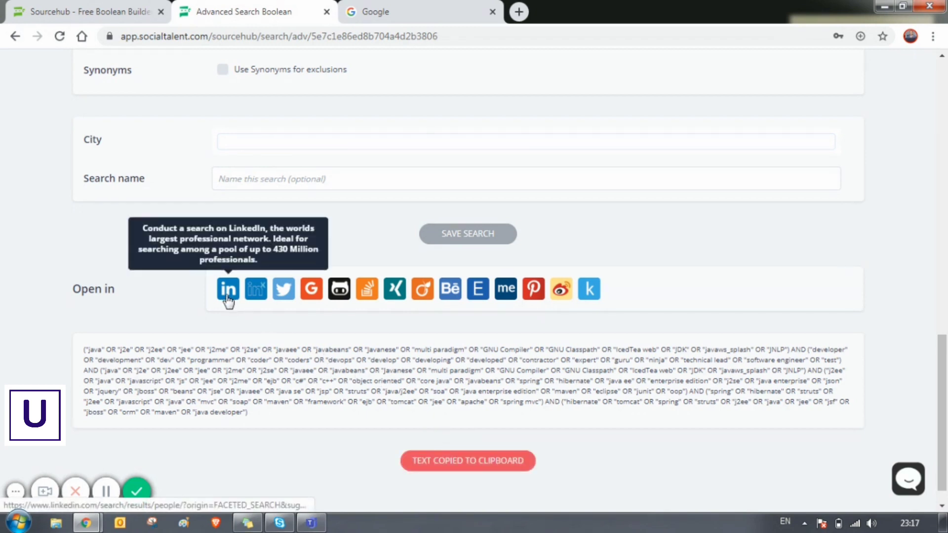
left_click(228, 289)
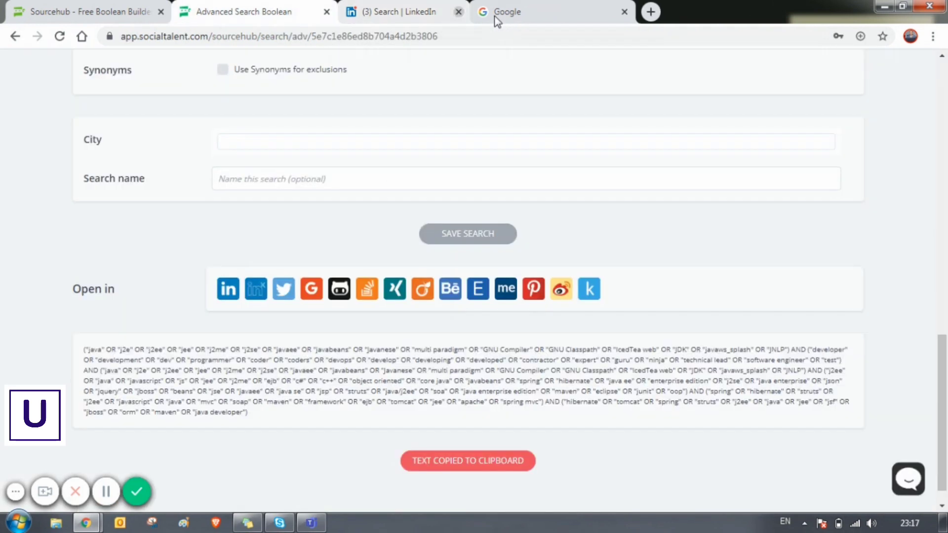
left_click(458, 11)
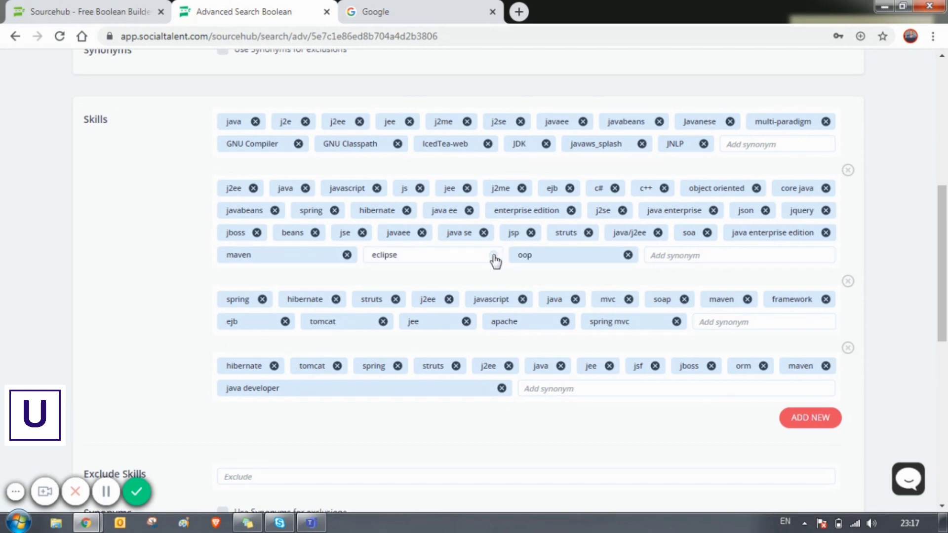
- Save the Java Developer advanced Boolean search with SAVE SEARCH
left_click(493, 254)
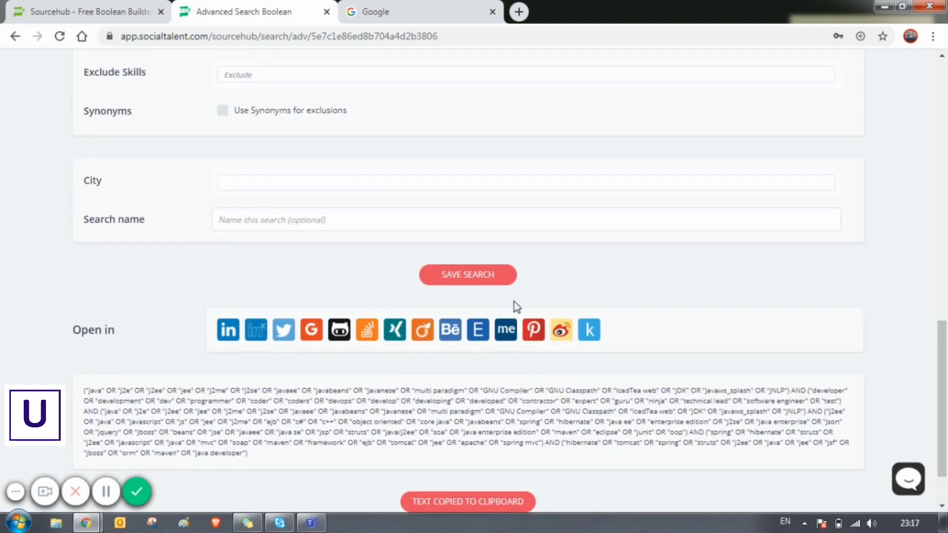
left_click(467, 275)
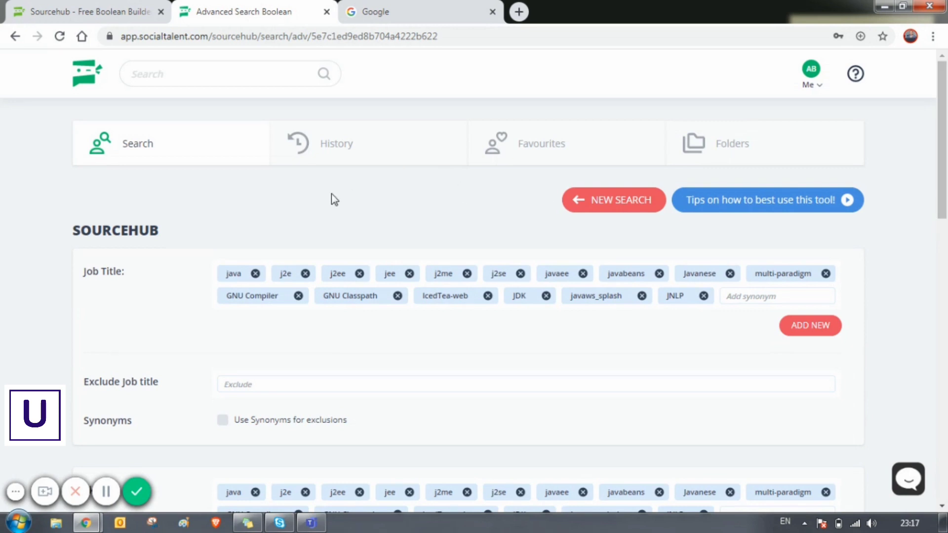
mouse_move(138, 491)
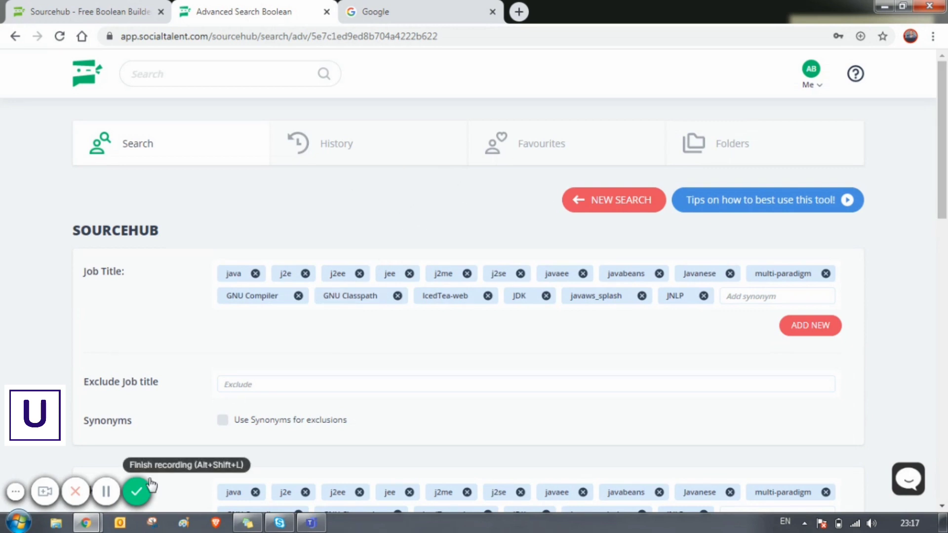